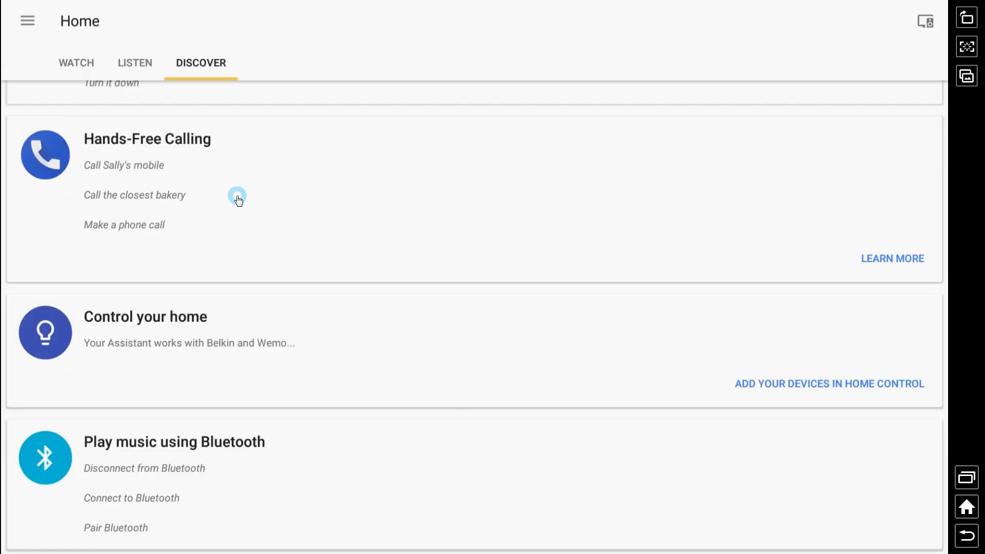
Go from the cast devices list to the Basement Home speaker's Settings page.
scroll(down, 3)
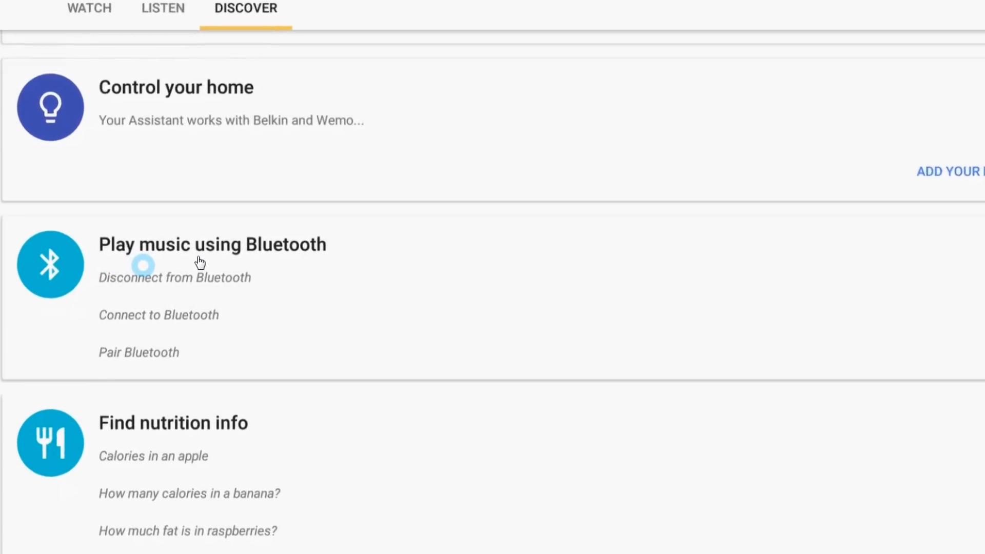
scroll(down, 3)
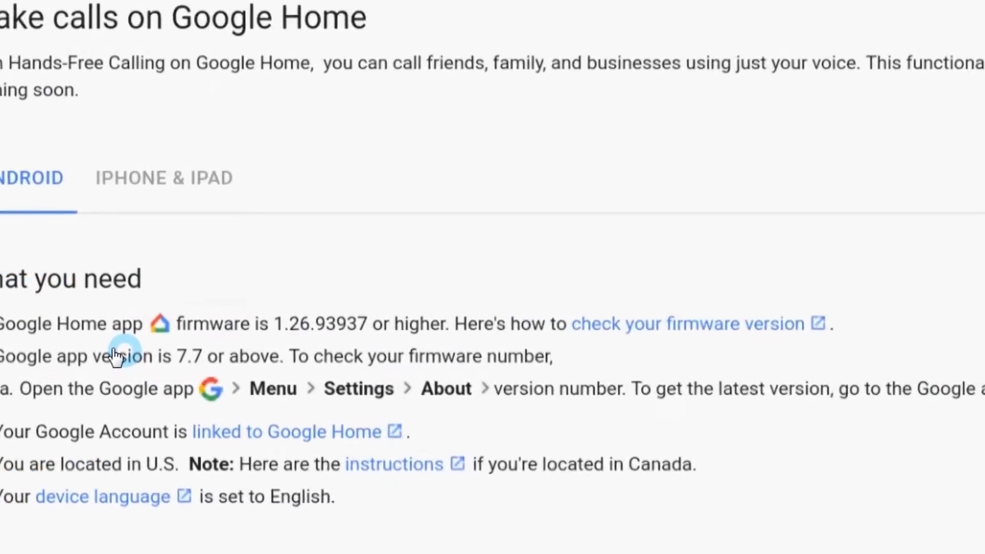
scroll(down, 3)
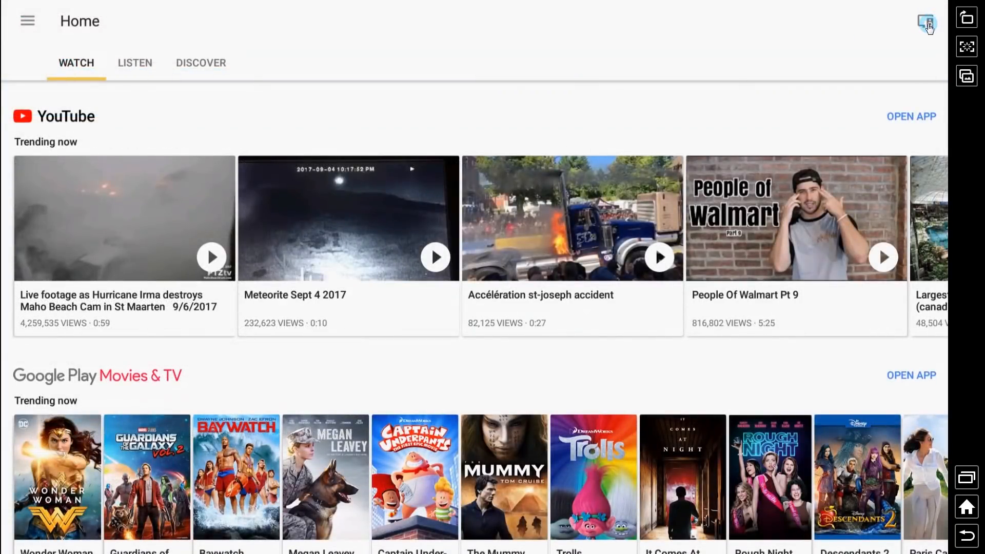
click(926, 20)
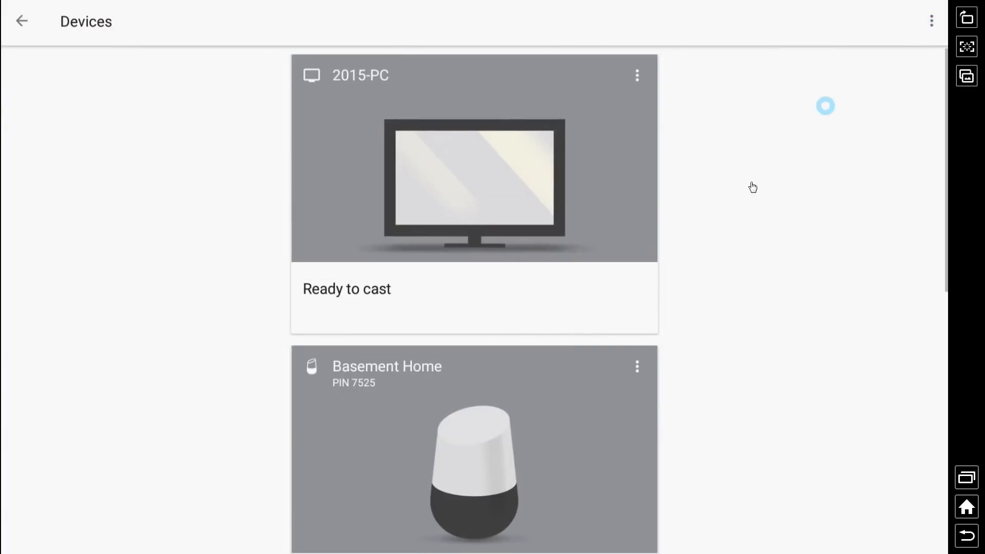
scroll(down, 3)
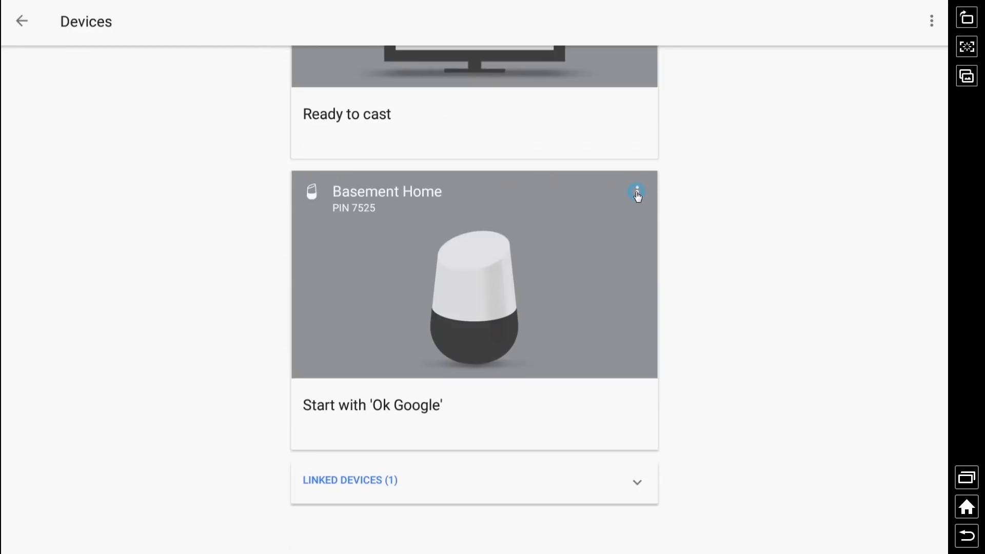
click(636, 192)
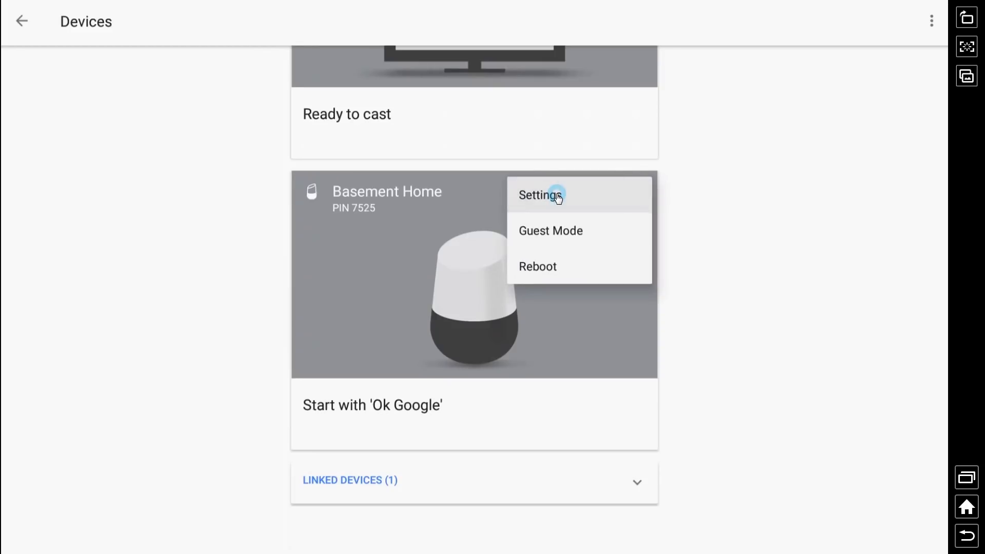
click(537, 195)
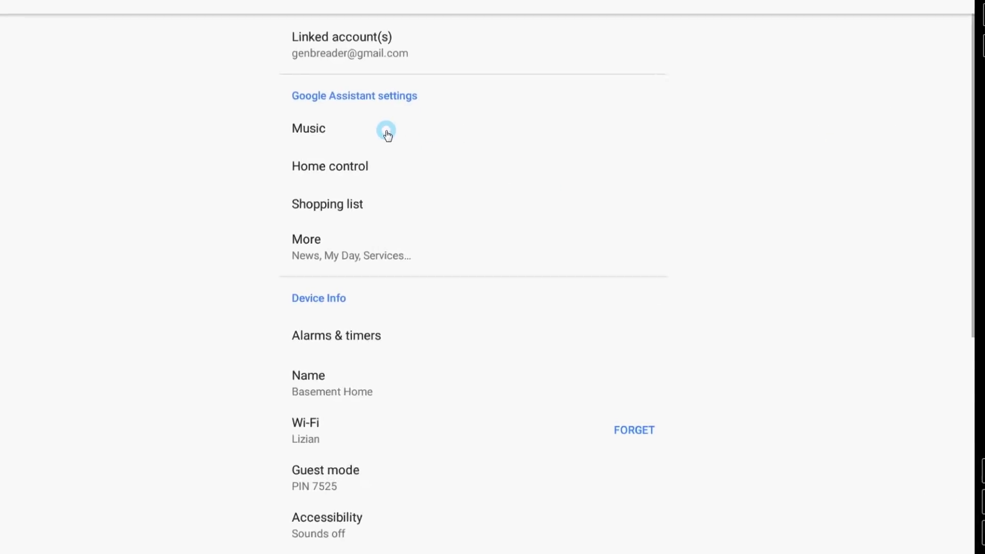
Scroll to the Information section showing cast firmware 1.26.93937 for Basement Home.
scroll(down, 3)
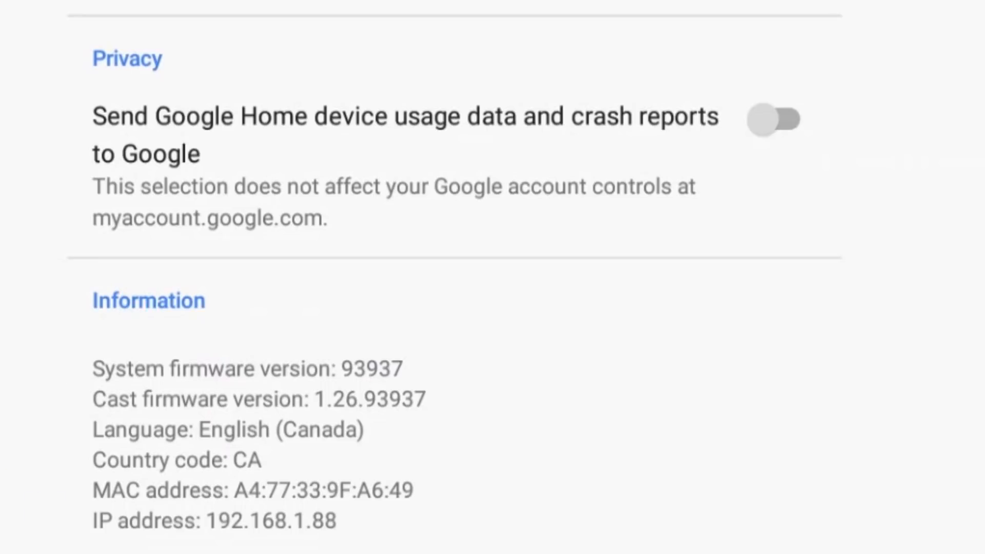
click(493, 352)
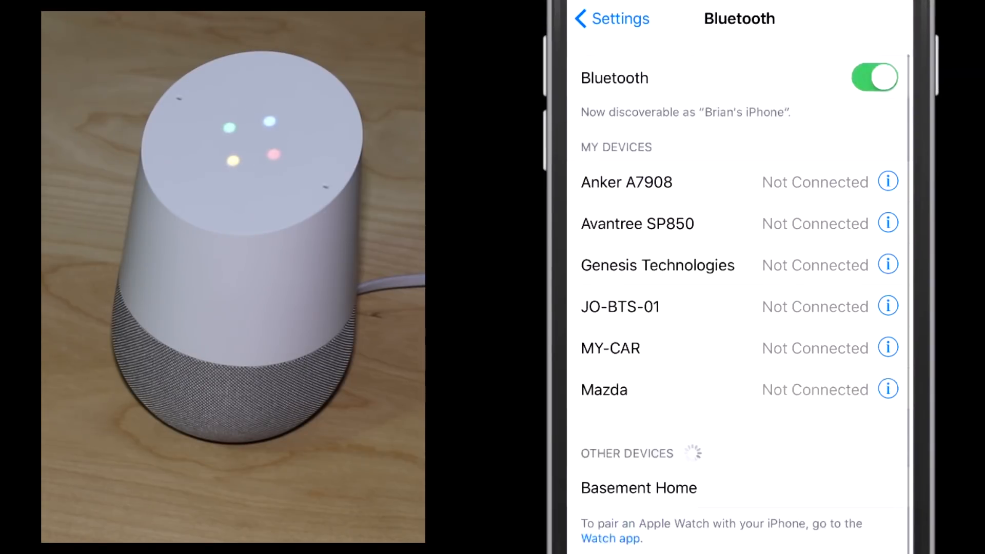
scroll(down, 3)
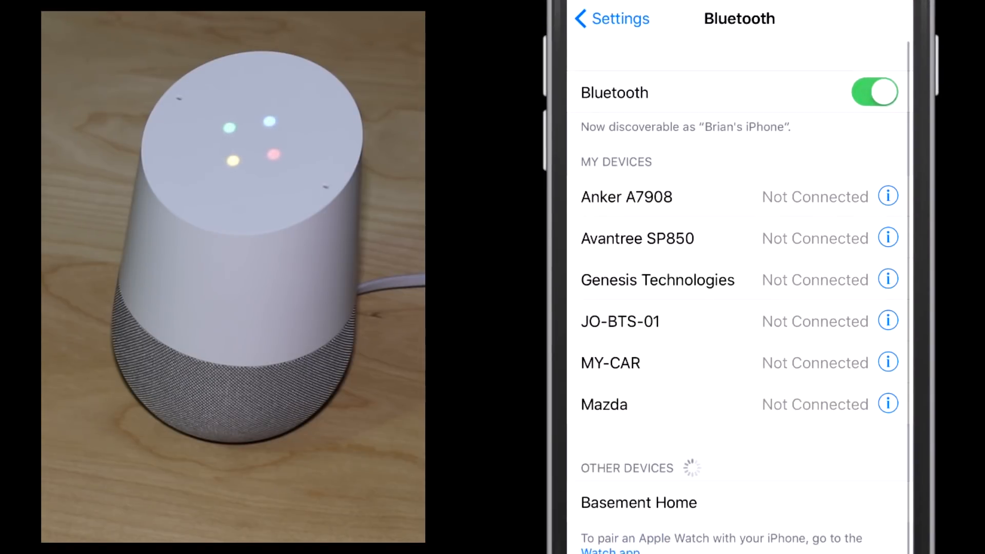